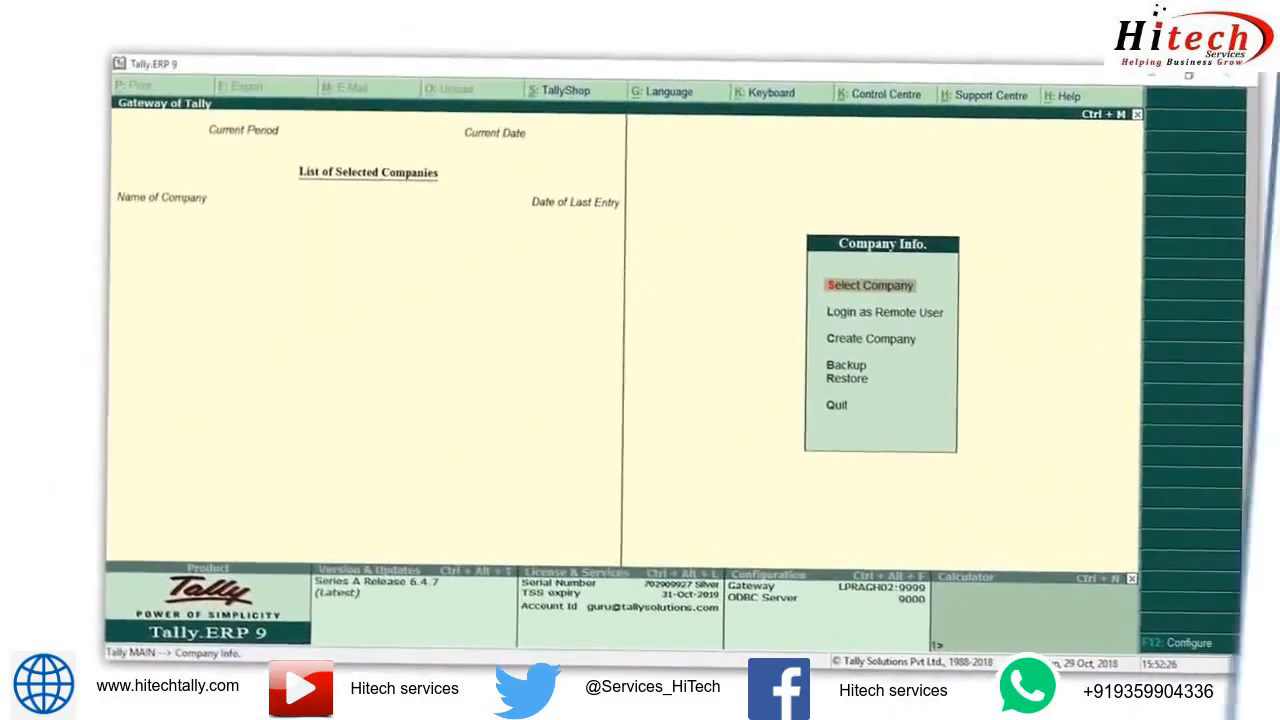
Step: Open the Create Company form from the Company Info menu
key(down)
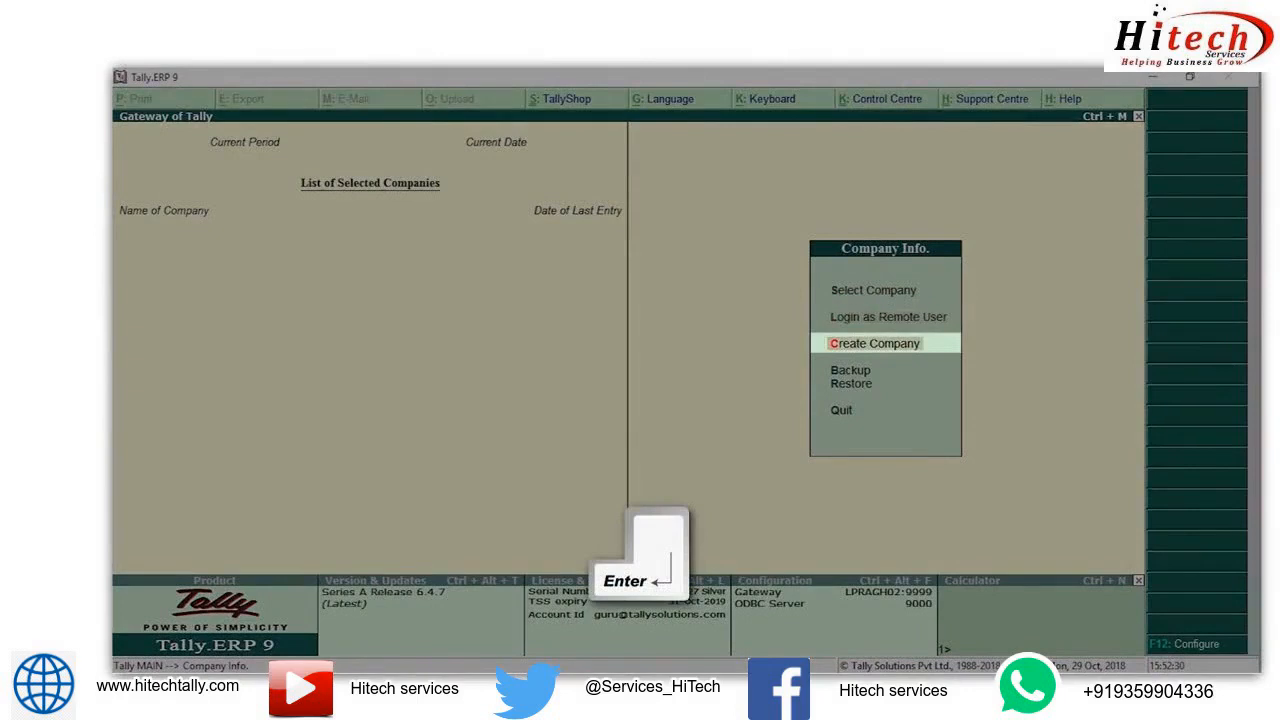
click(875, 343)
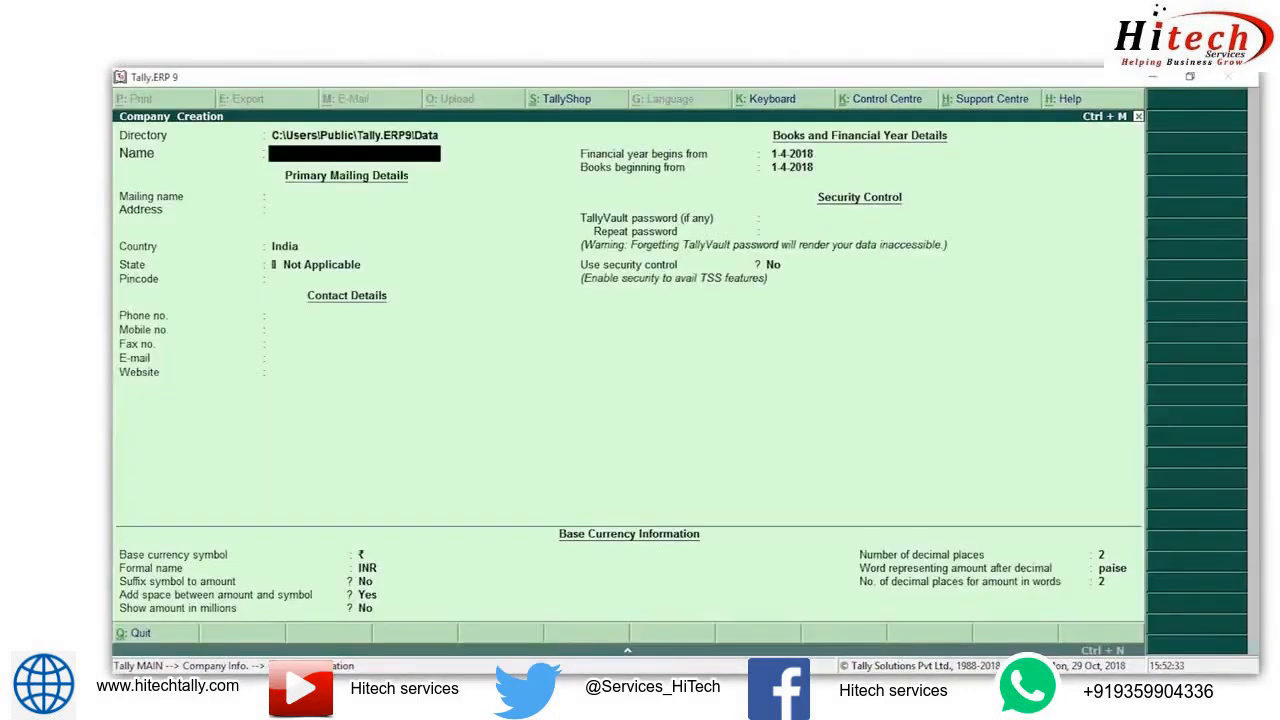
text(Guru Electroni)
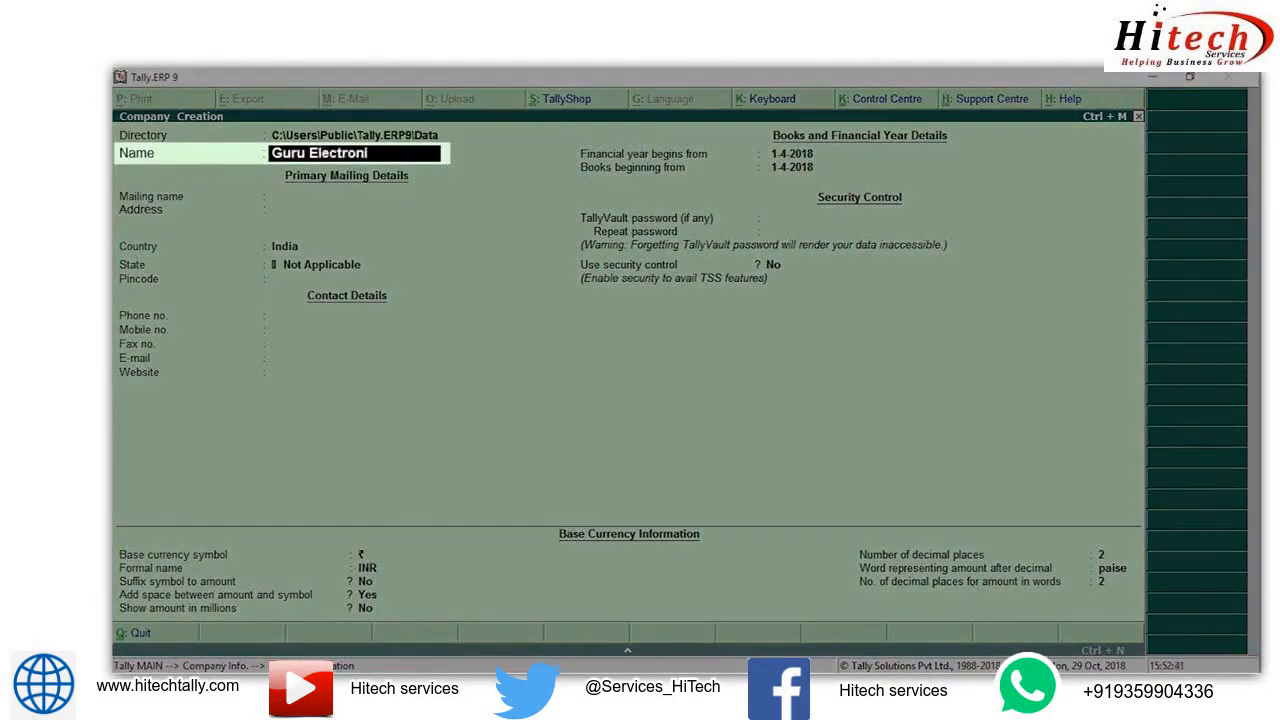
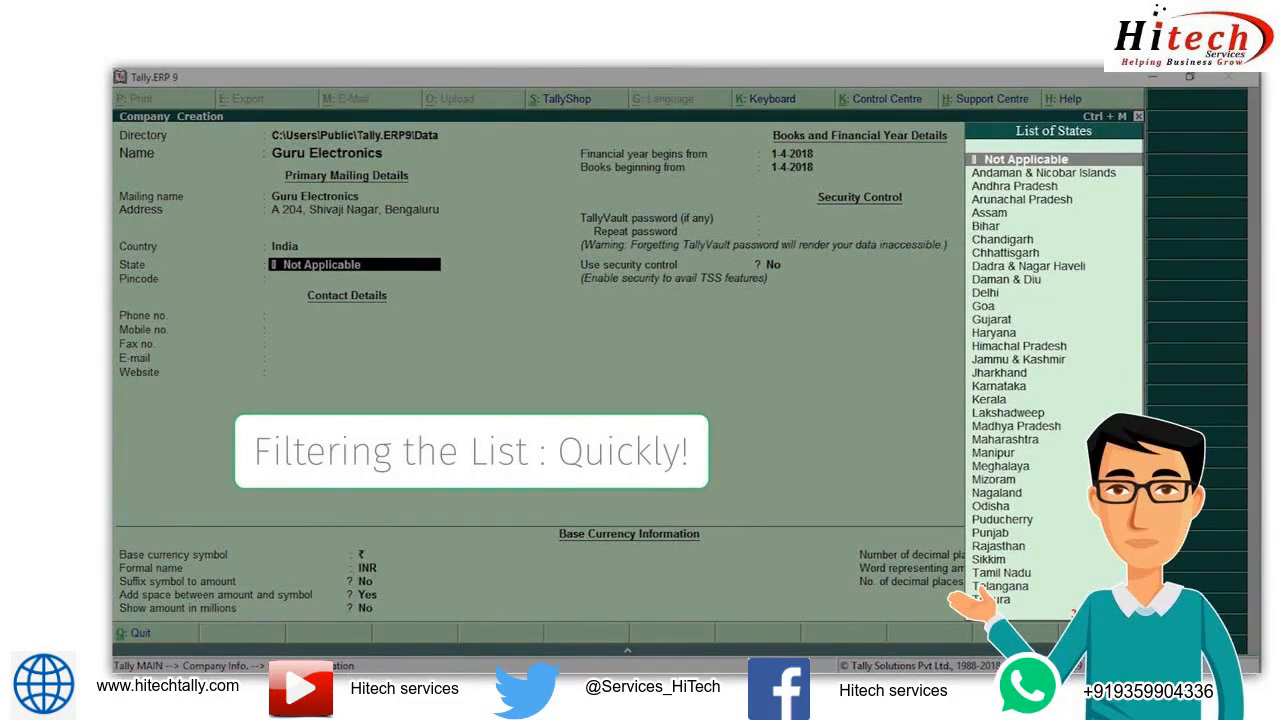
Step: Filter the List of States with 'KA' and choose Karnataka
text(K)
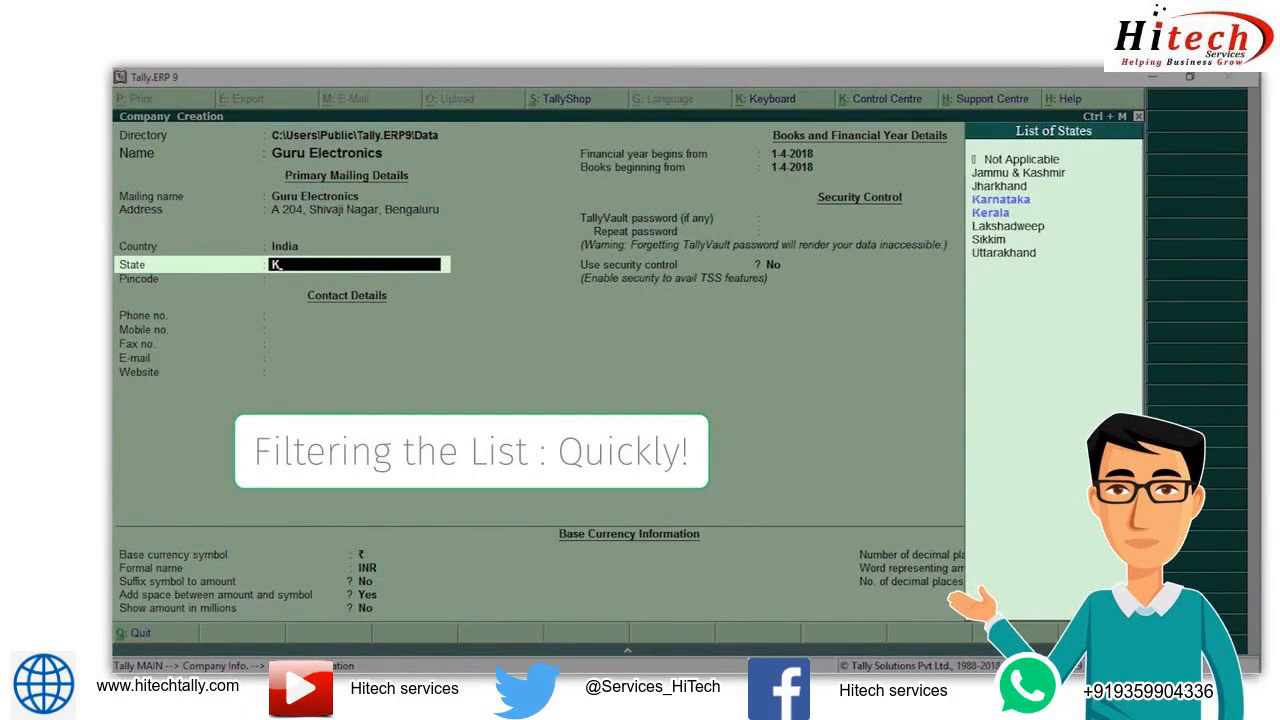
text(A)
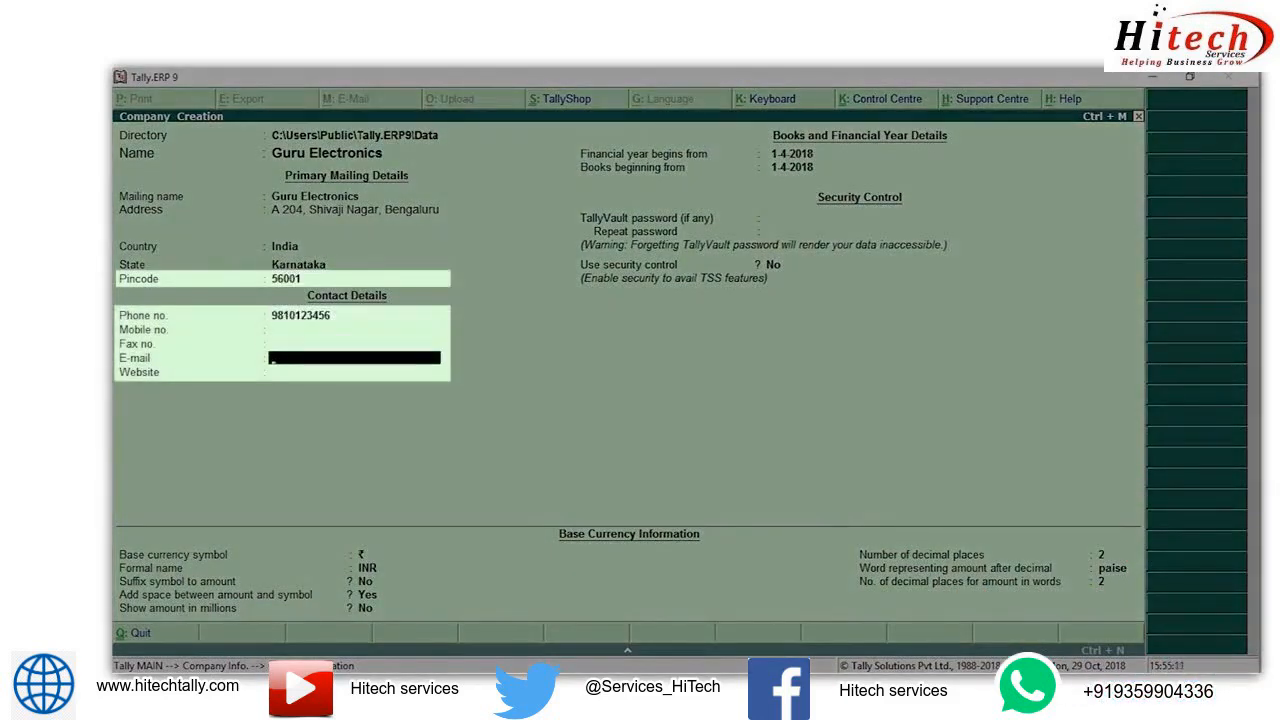
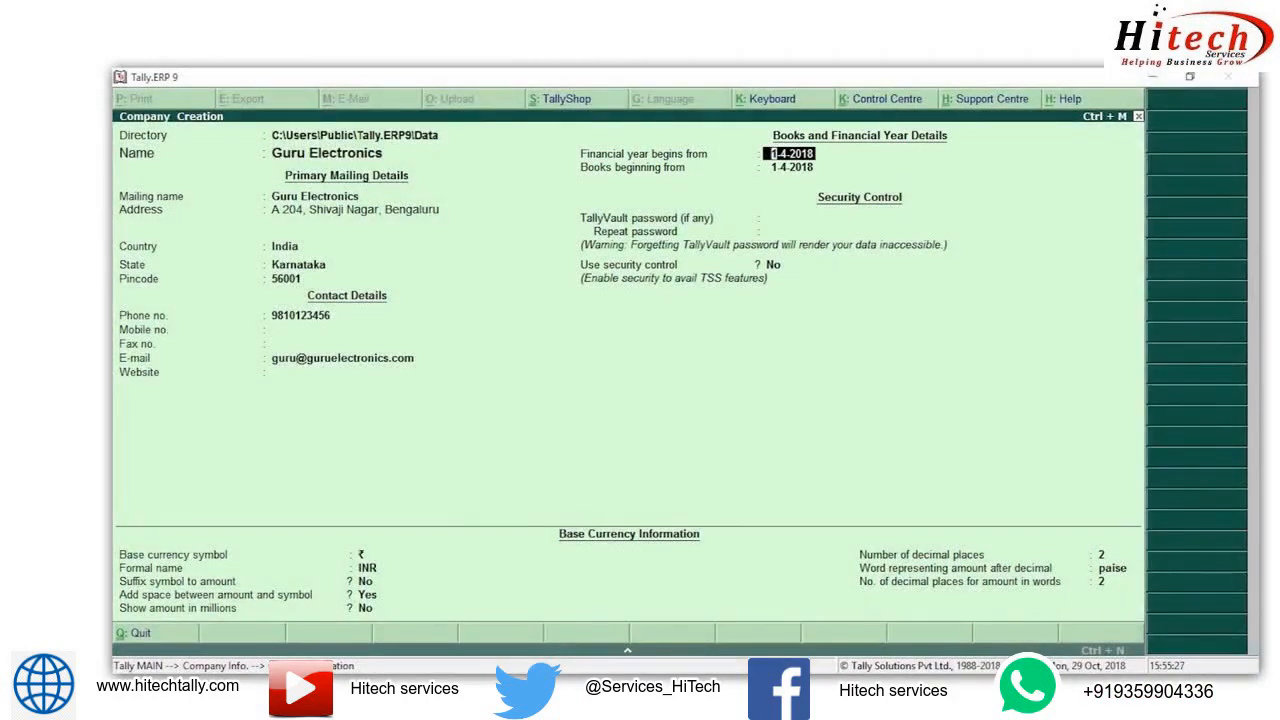
key(enter)
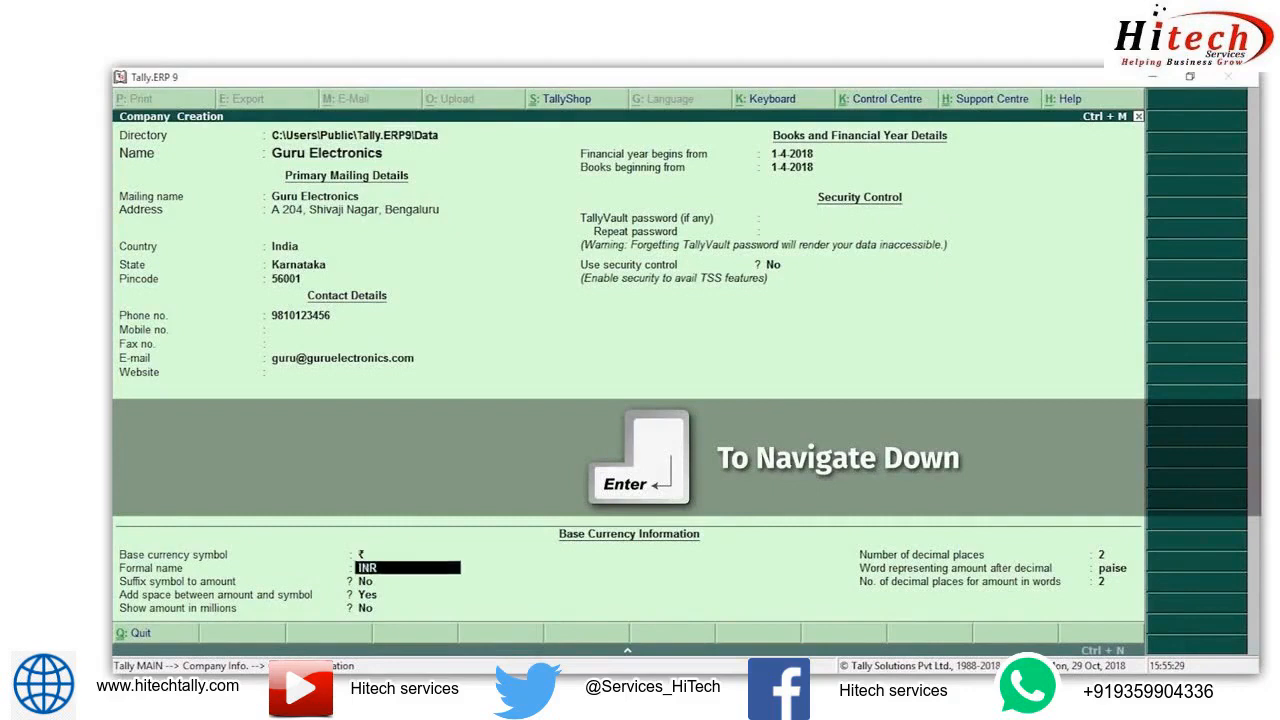